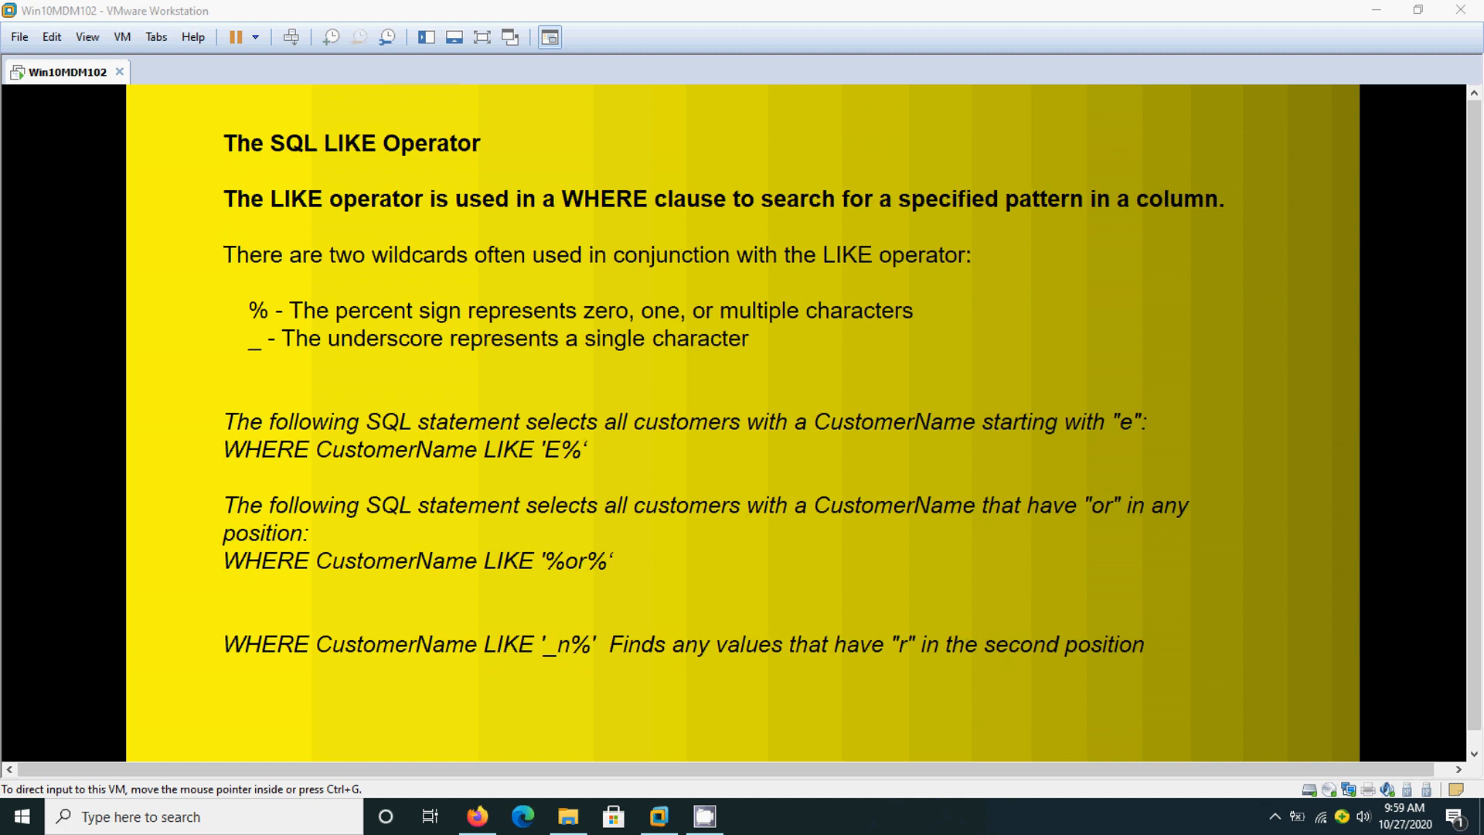
Switch from the LIKE slide into the virtual machine showing the SQL Developer worksheet.
key(alt+tab)
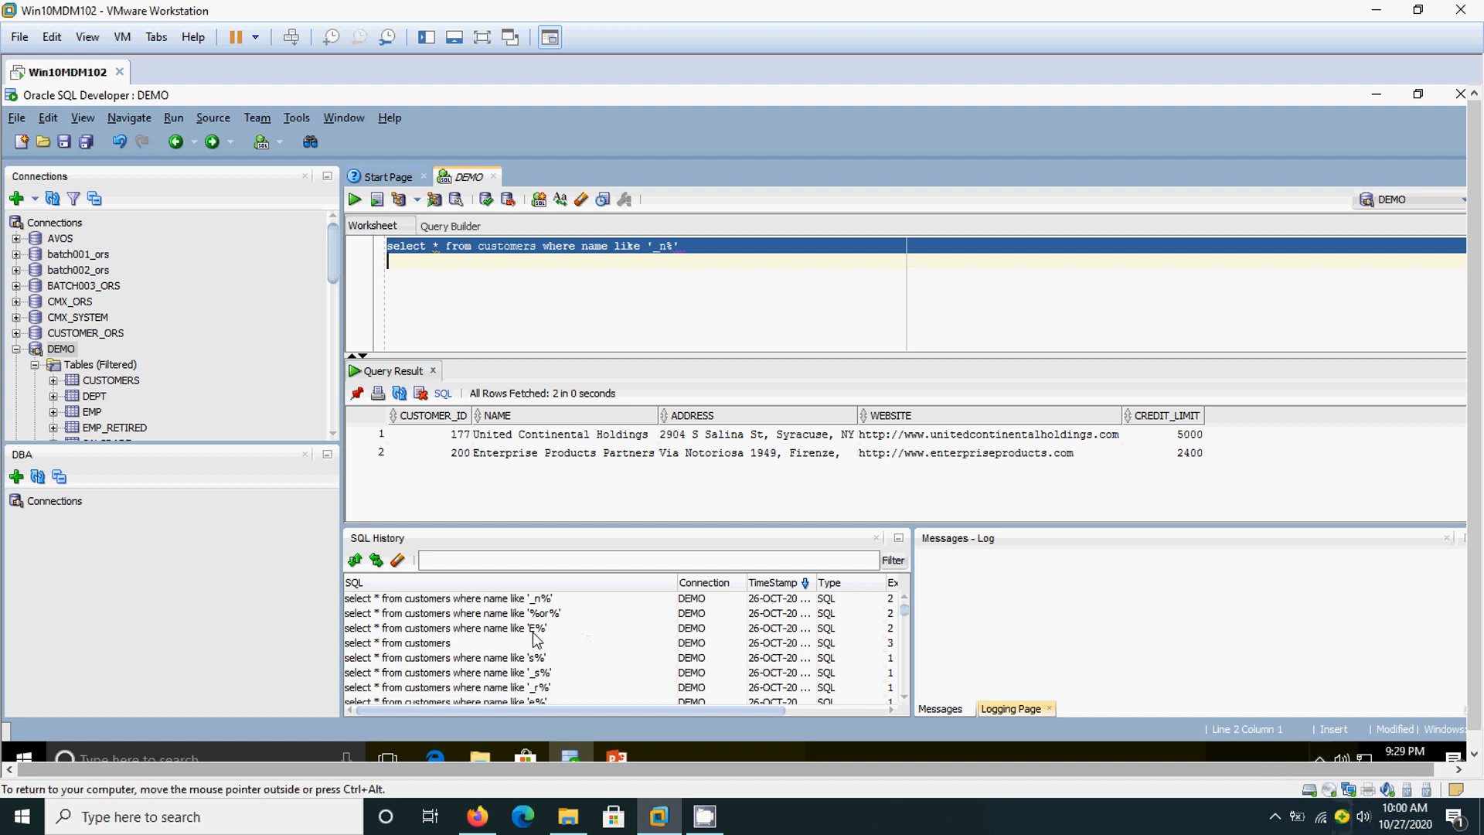
Run the LIKE 'E%' query from SQL History, then run the LIKE '%or%' query.
click(445, 627)
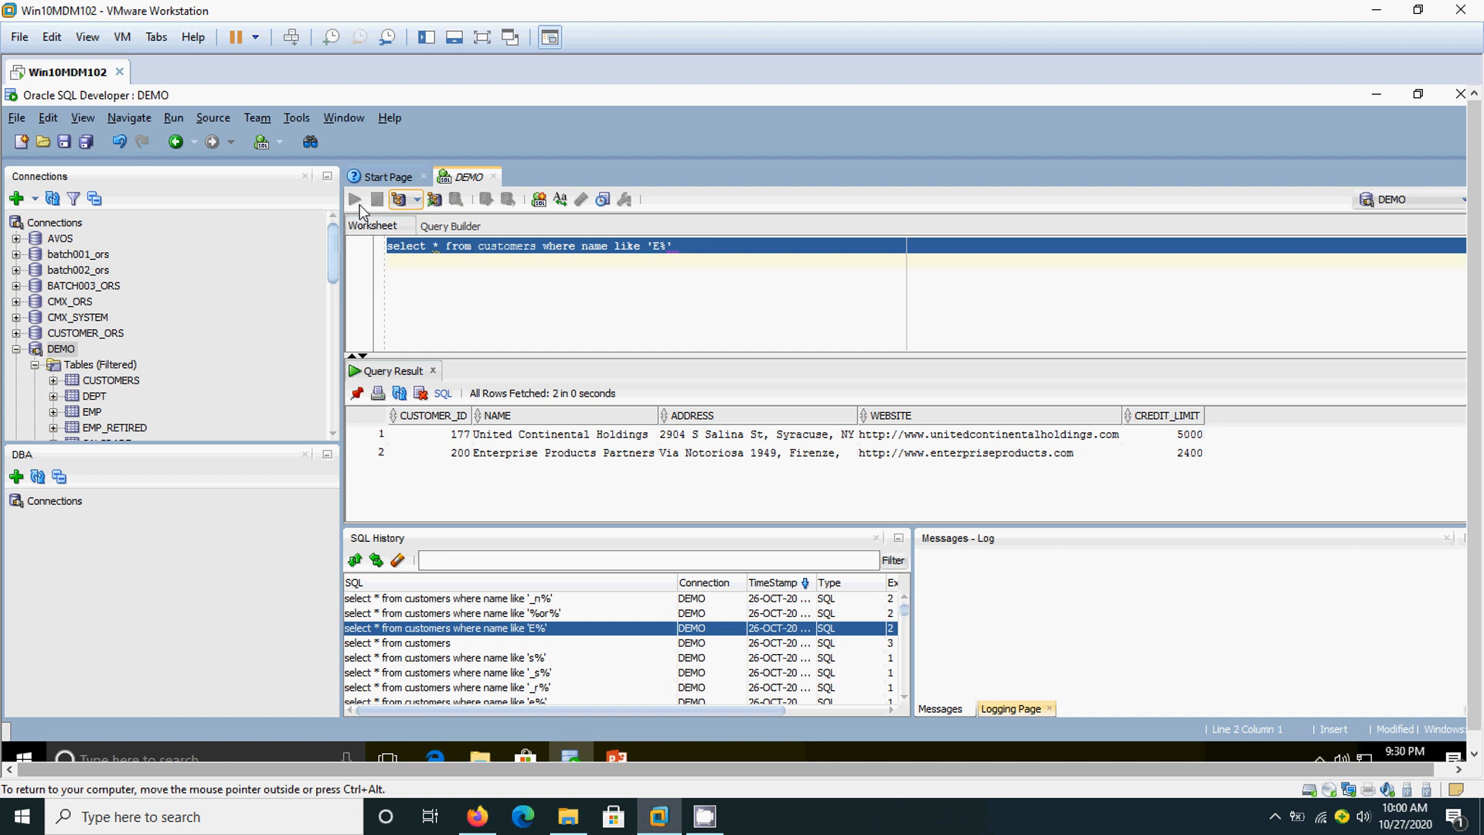
click(356, 199)
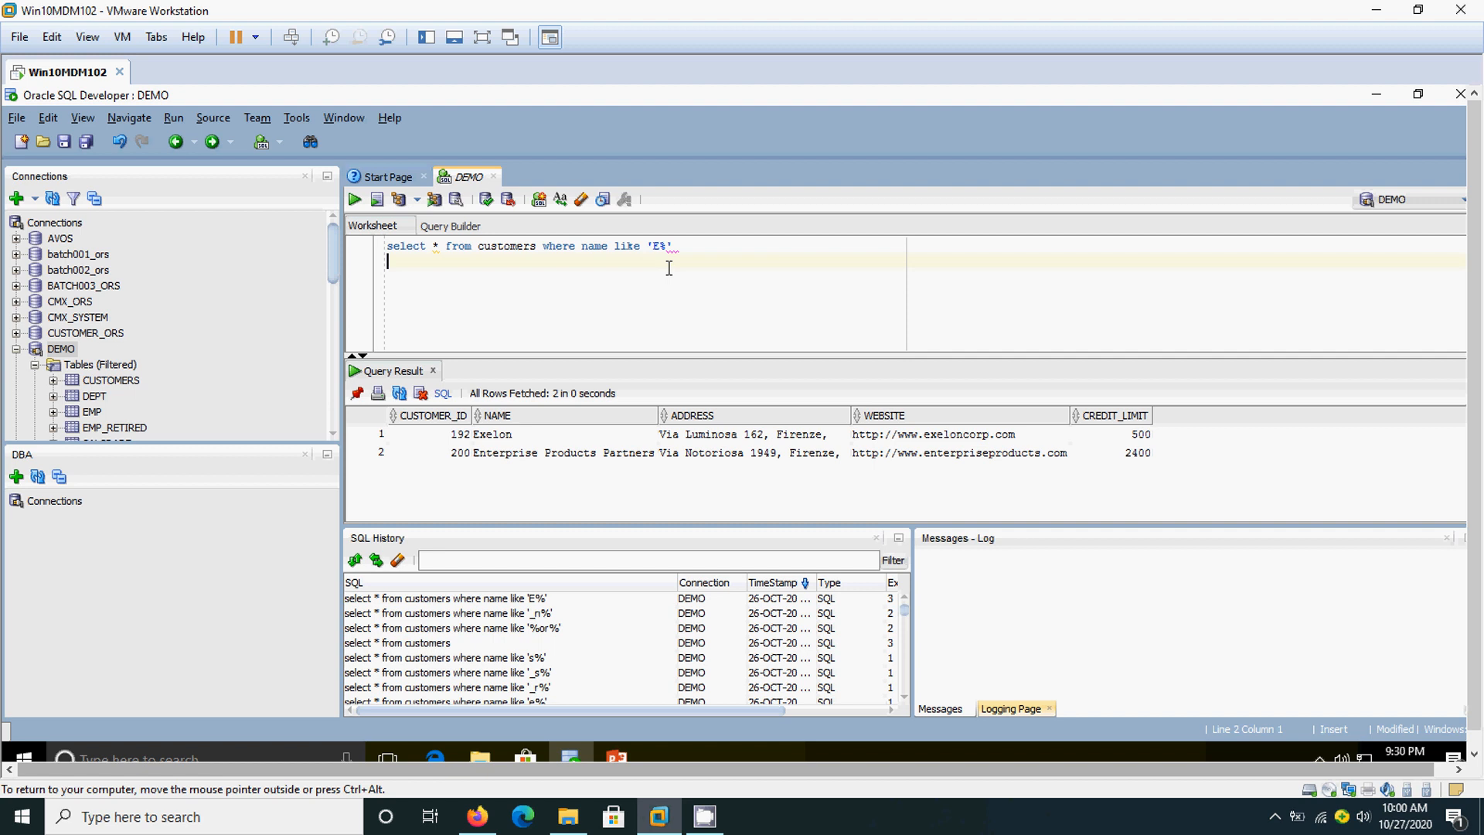
mouse_move(639, 501)
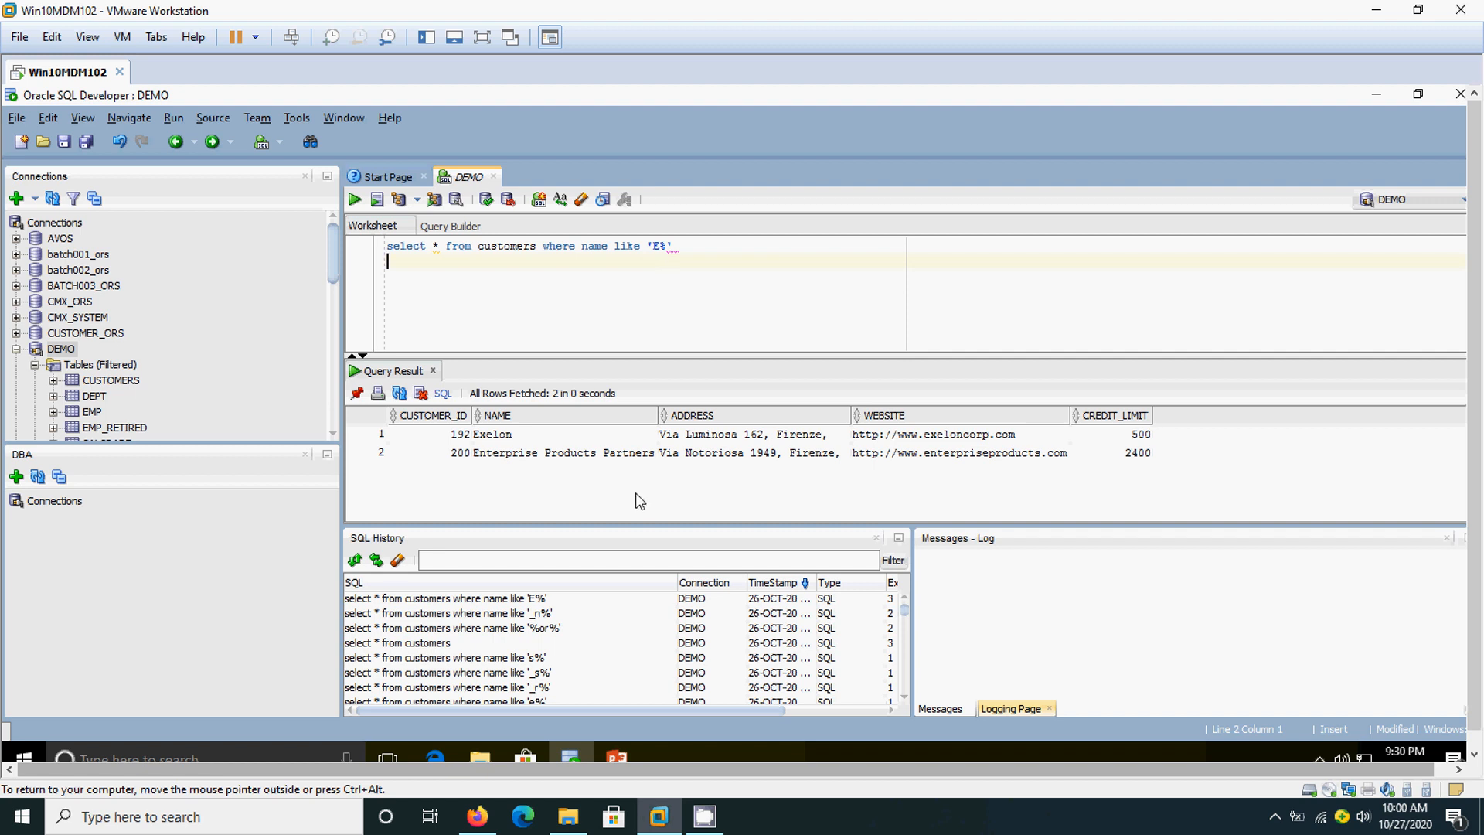
mouse_move(633, 705)
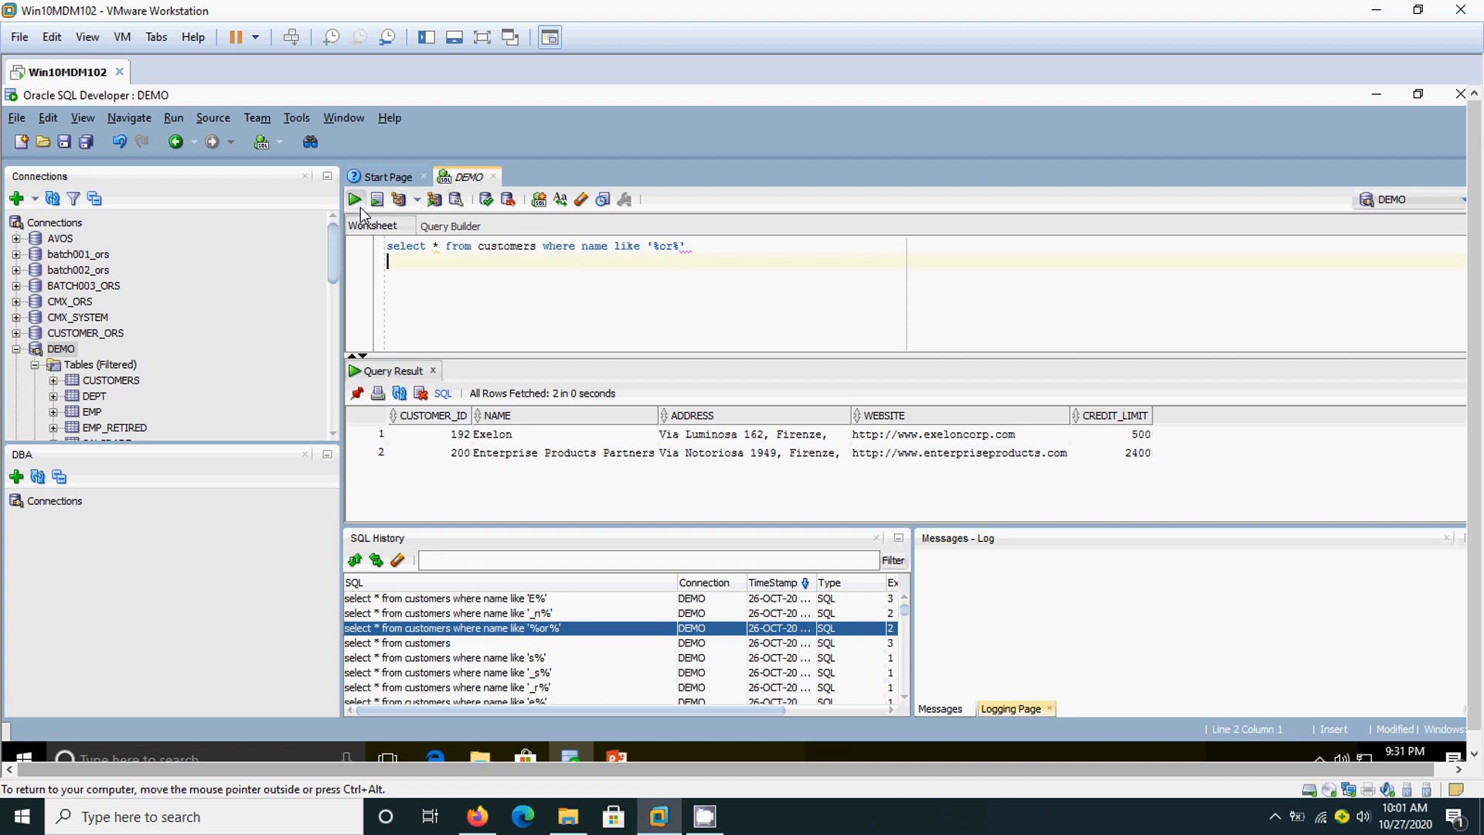
click(354, 199)
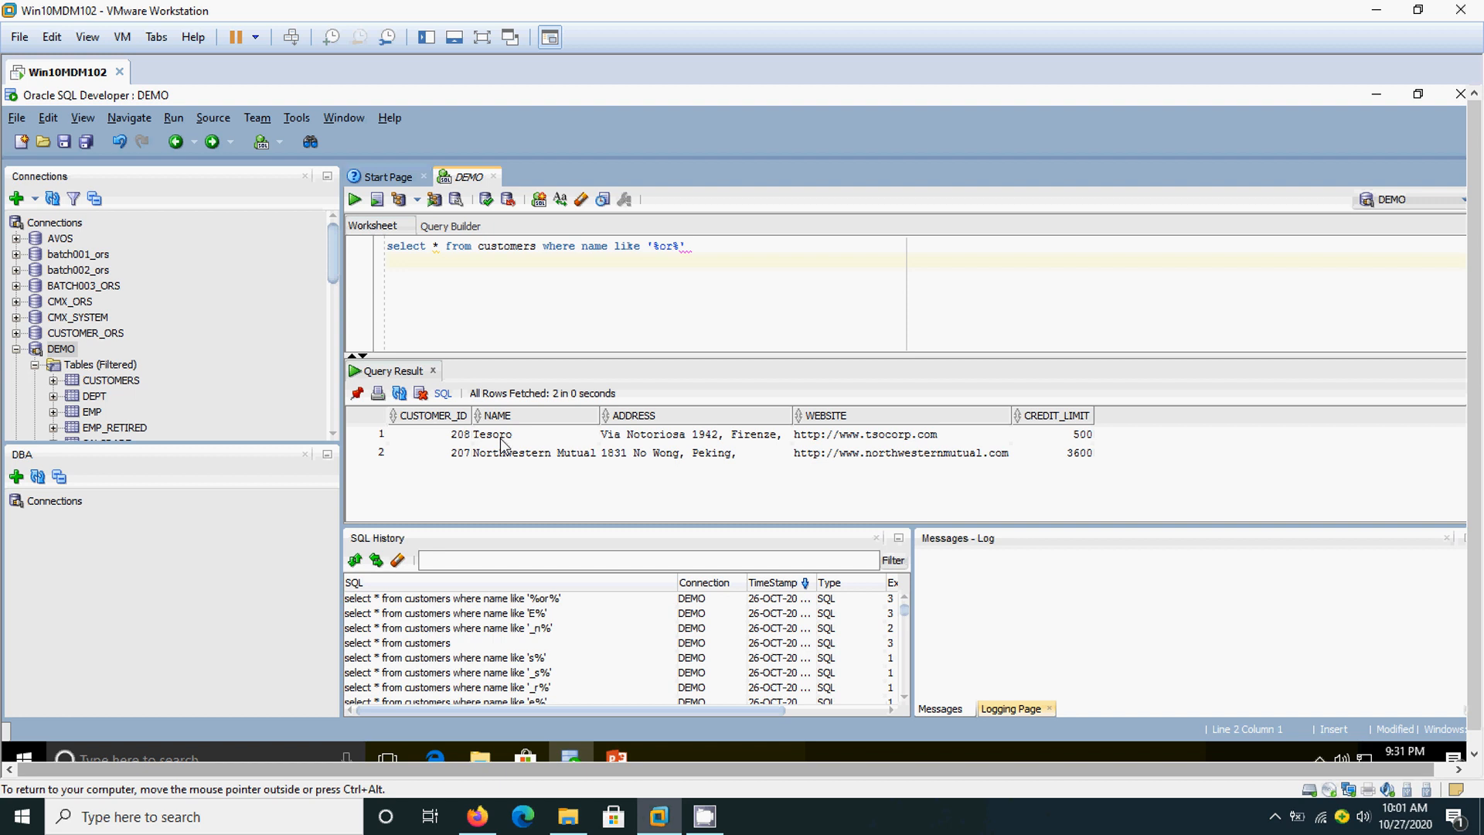
mouse_move(502, 445)
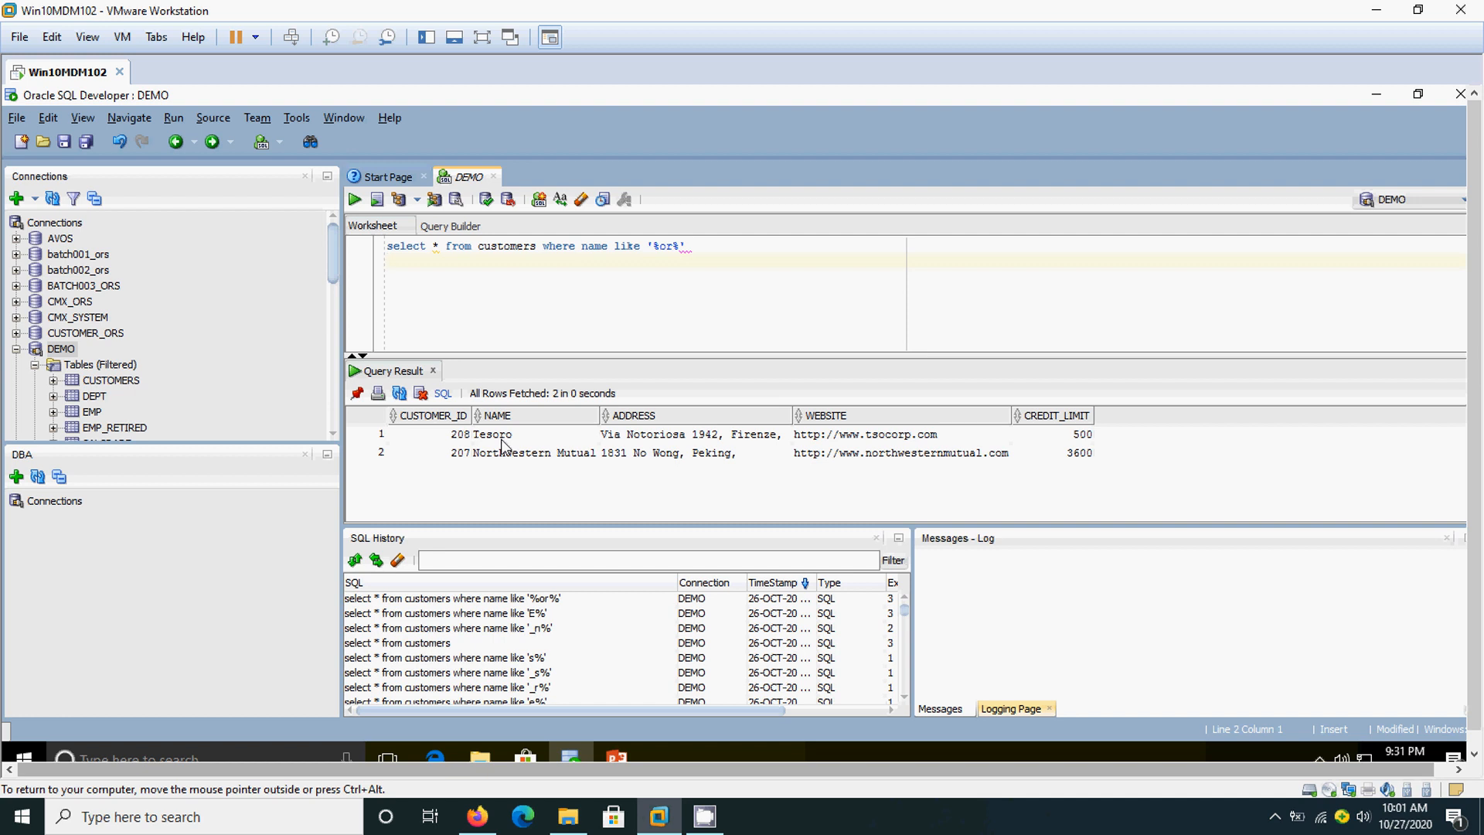
mouse_move(511, 473)
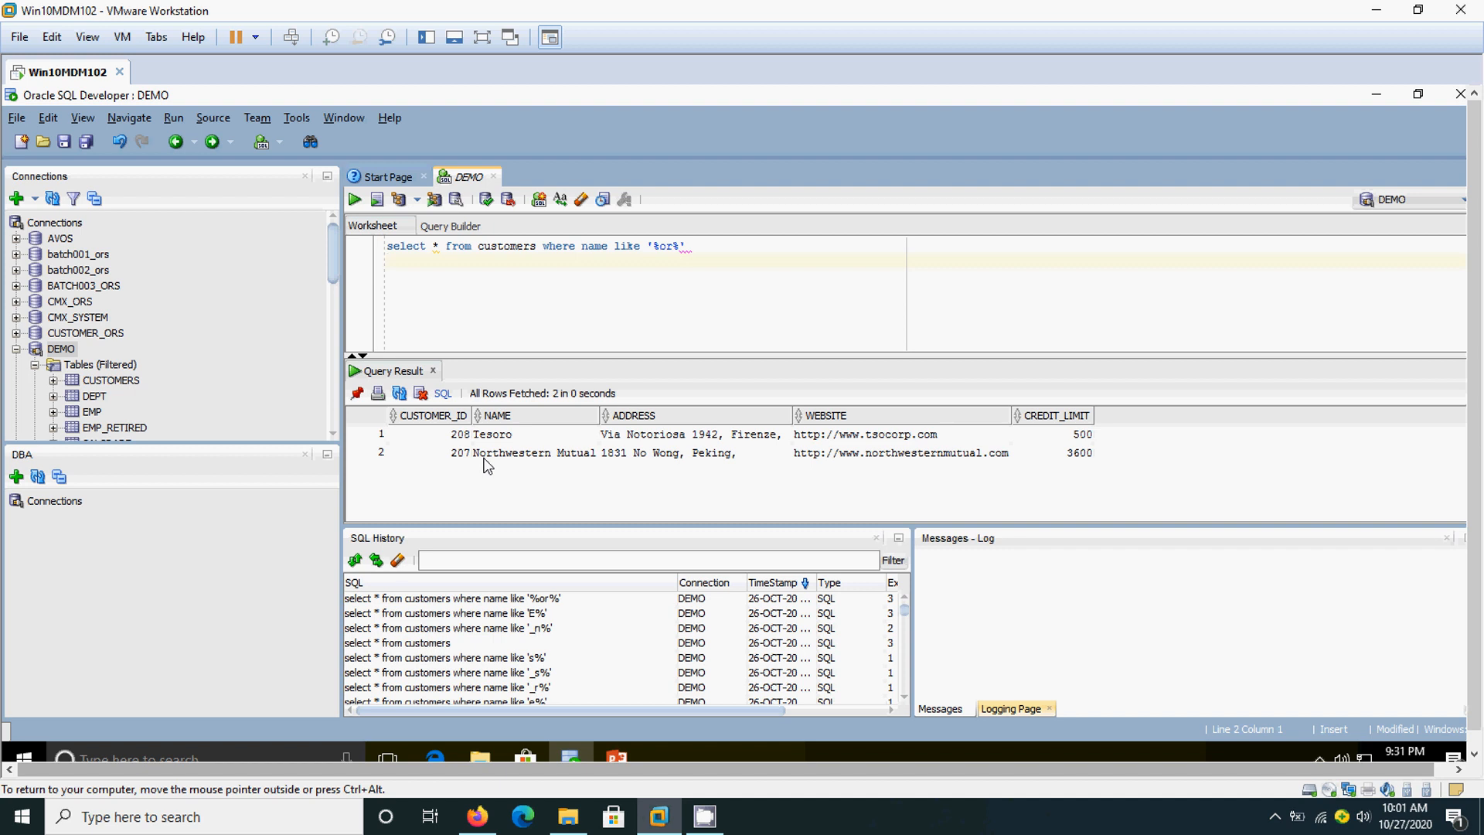
mouse_move(495, 466)
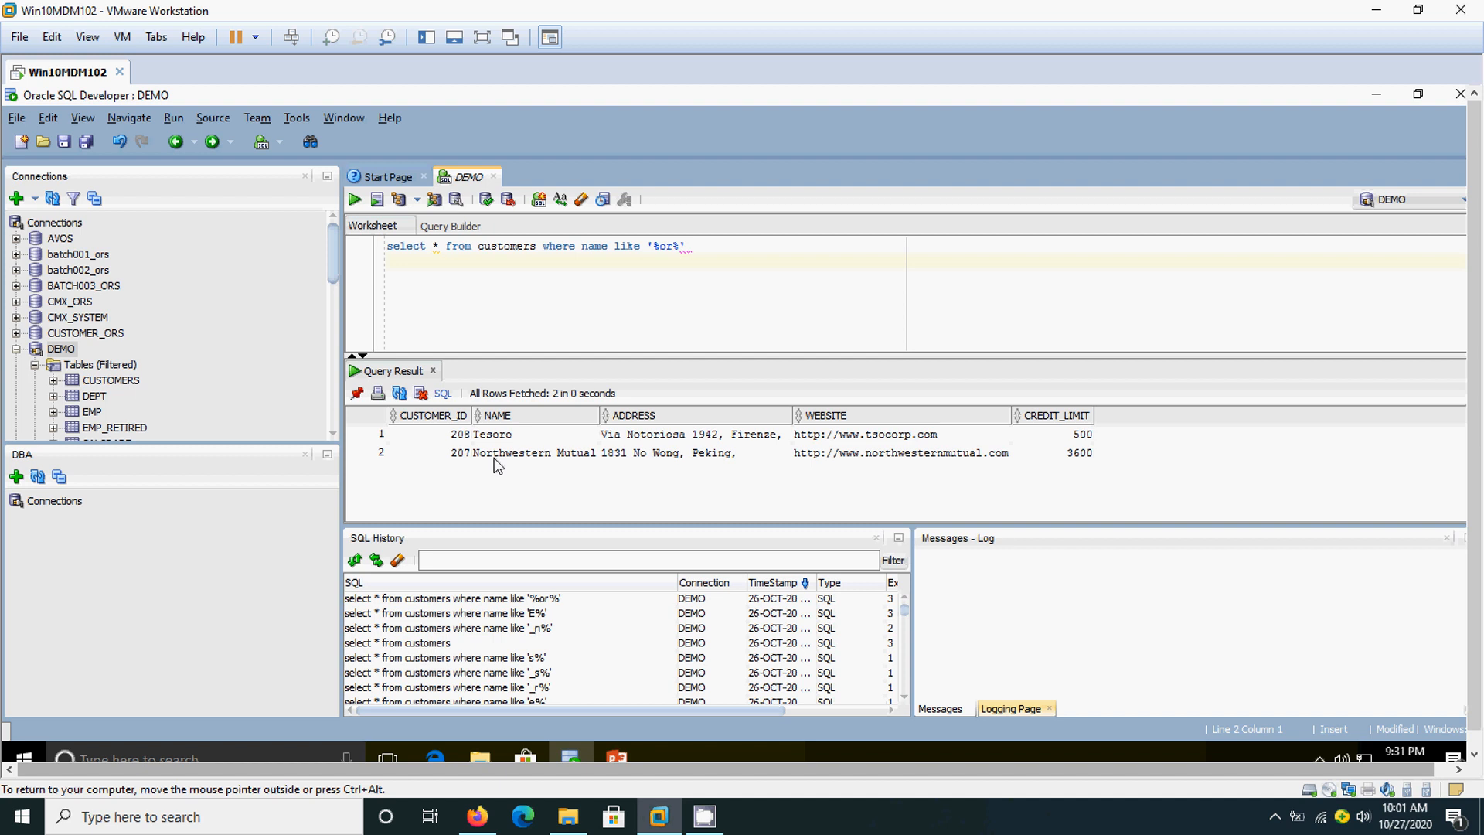
Review the LIKE '%or%' results, Tesoro and Northwestern Mutual, in the worksheet.
click(388, 260)
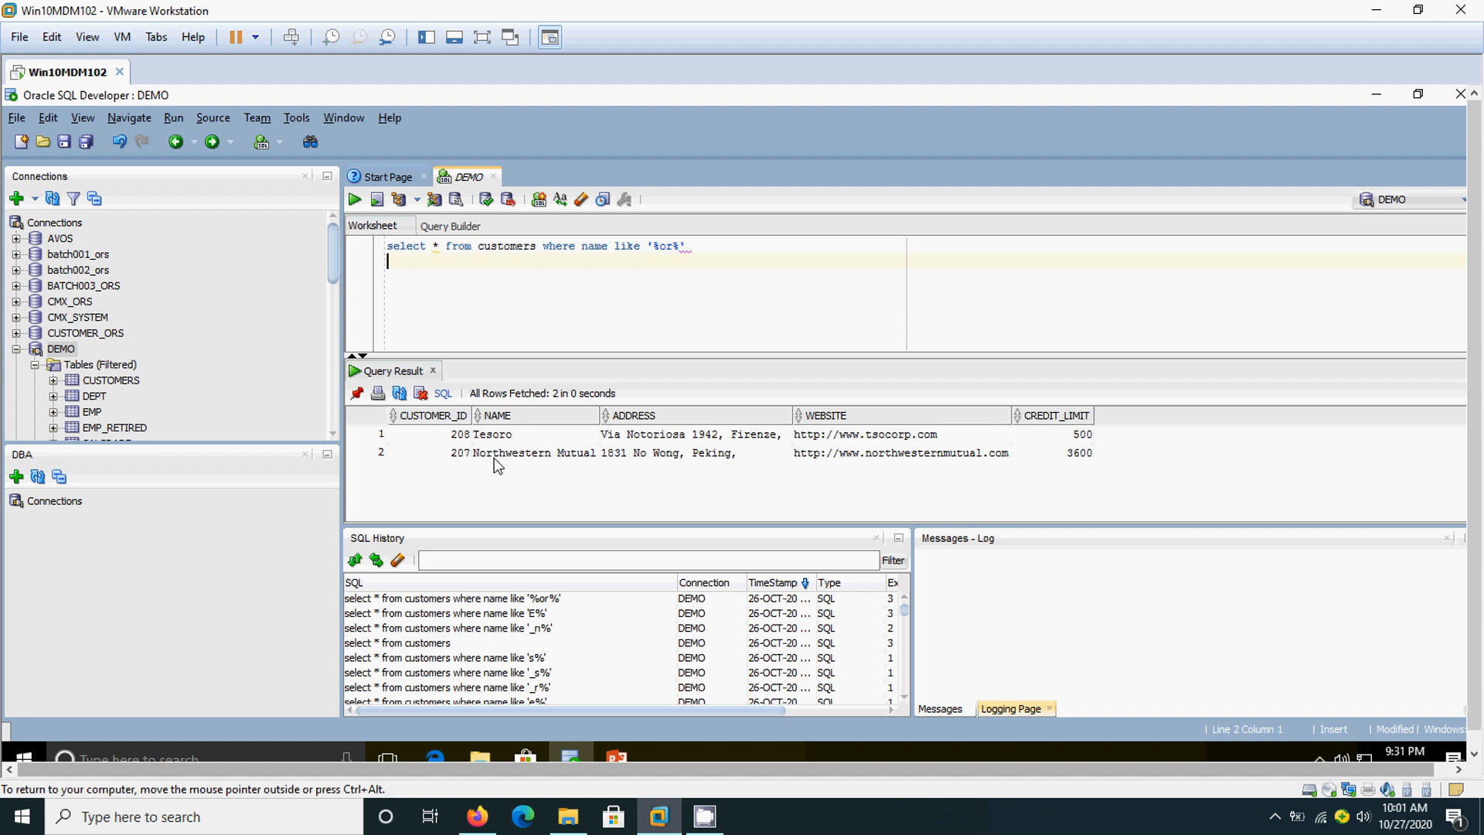
mouse_move(597, 503)
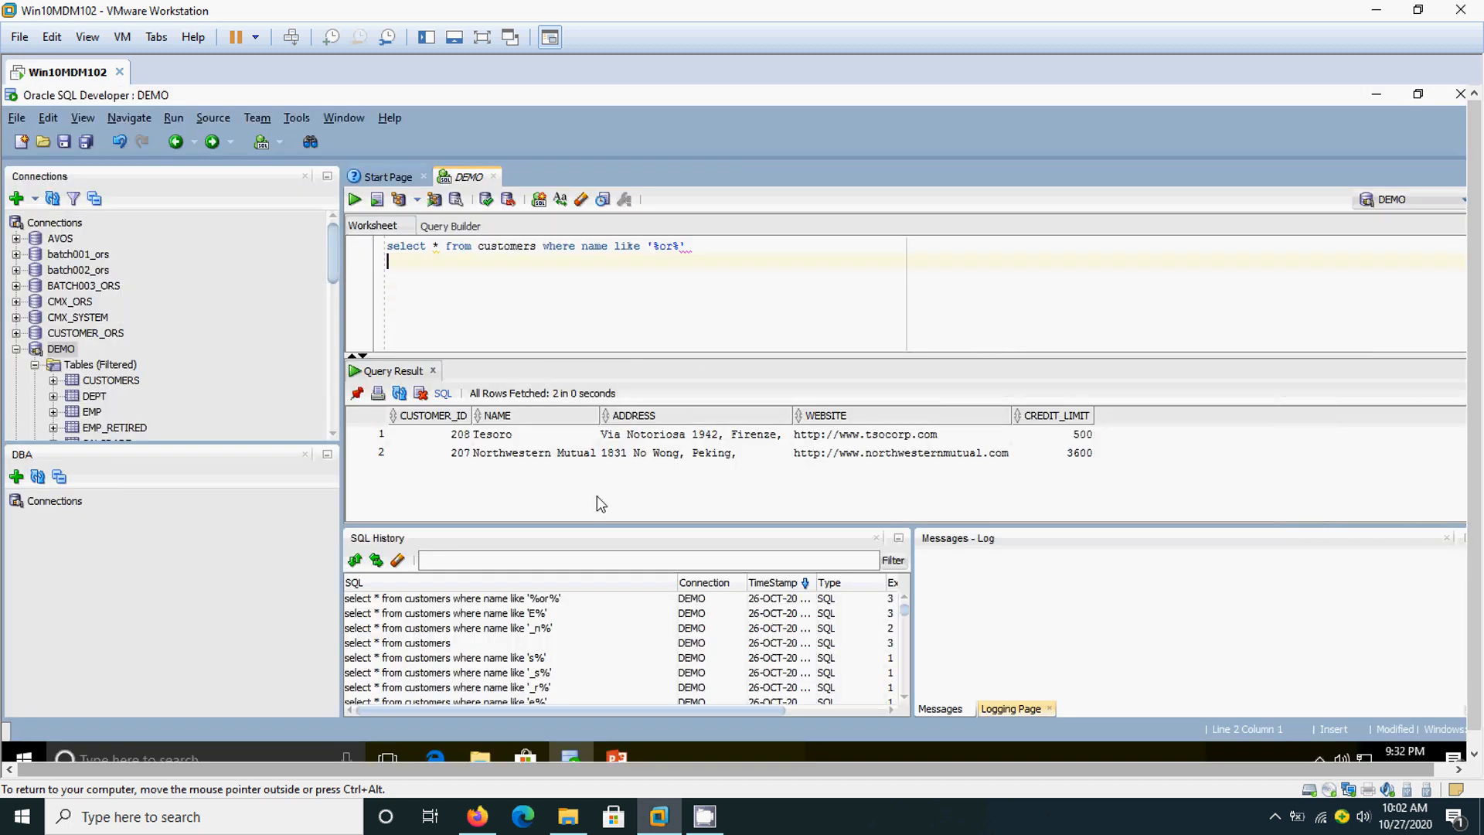
Load the LIKE '_n%' query from SQL History and run it, returning two customer rows.
click(453, 627)
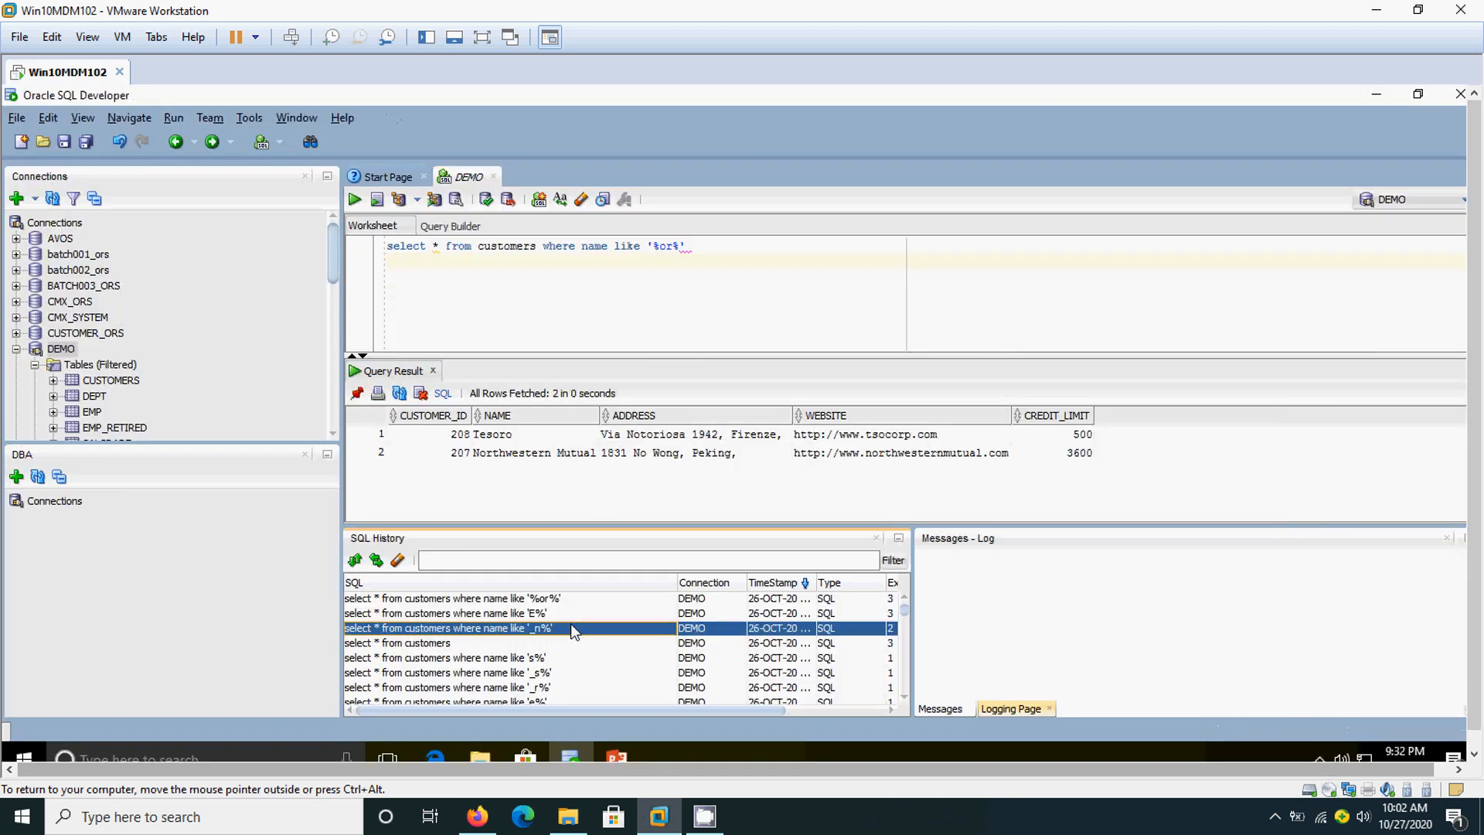
double_click(448, 628)
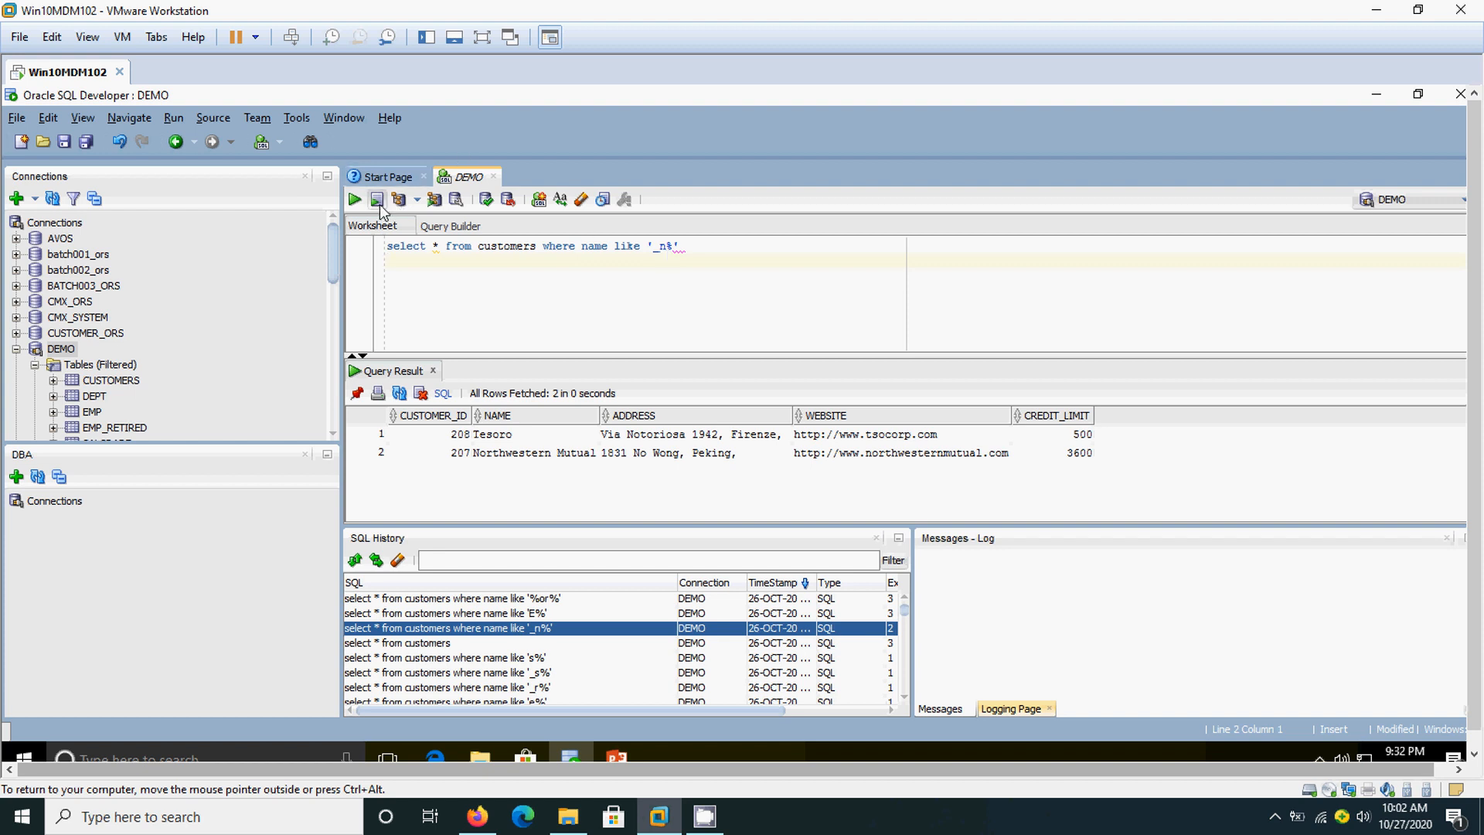
click(377, 200)
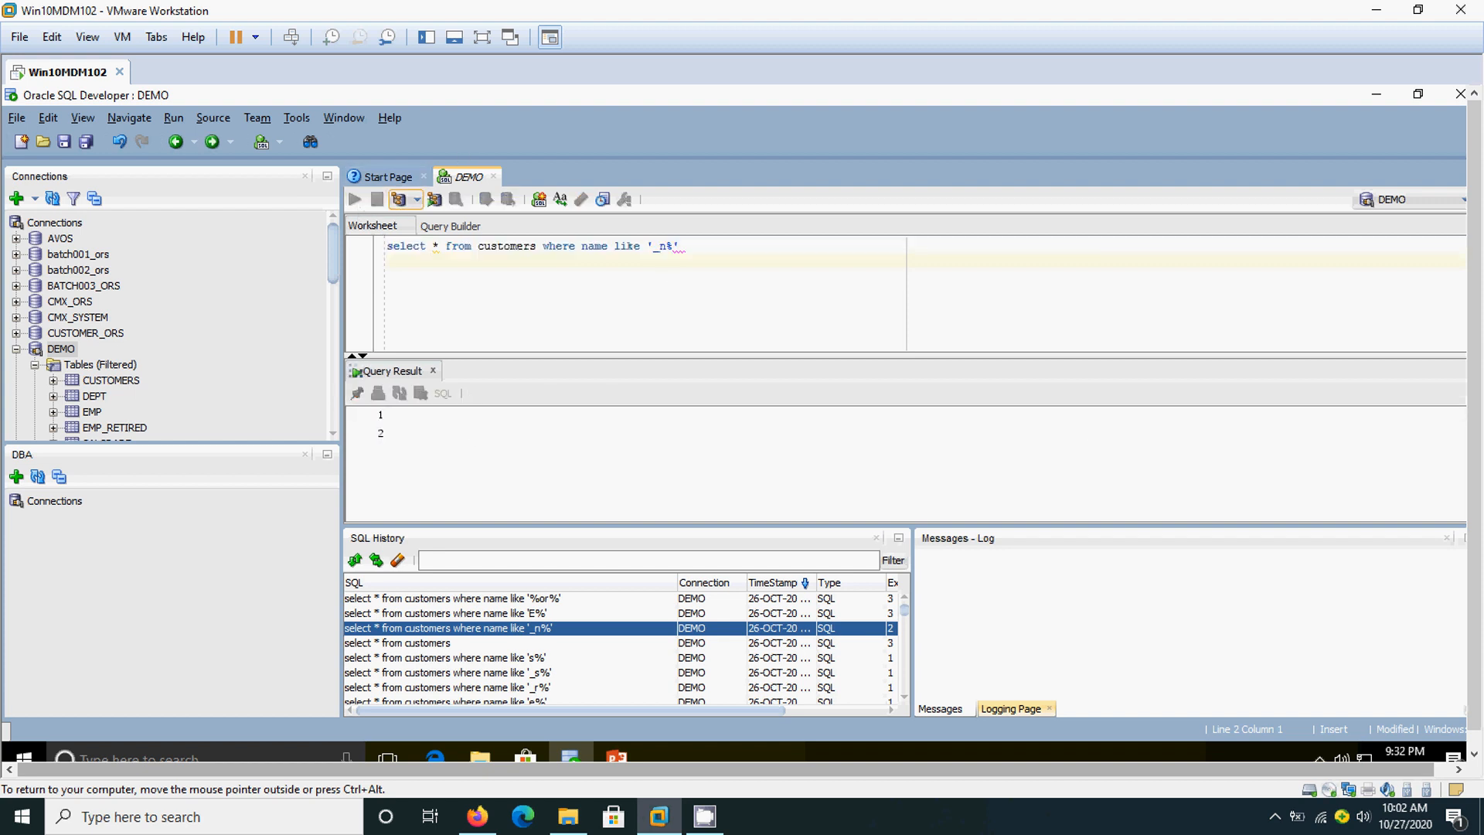
click(352, 199)
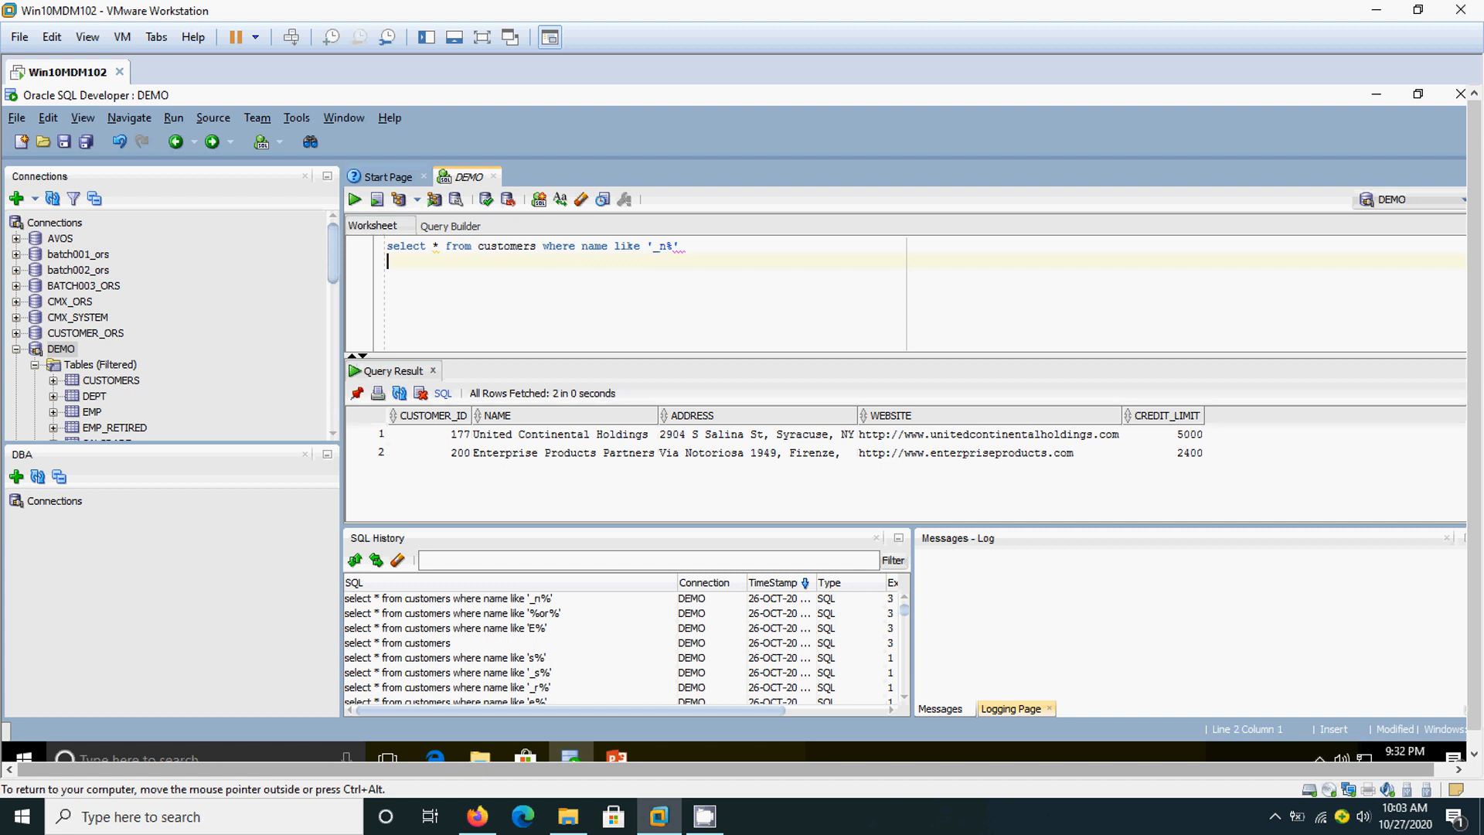